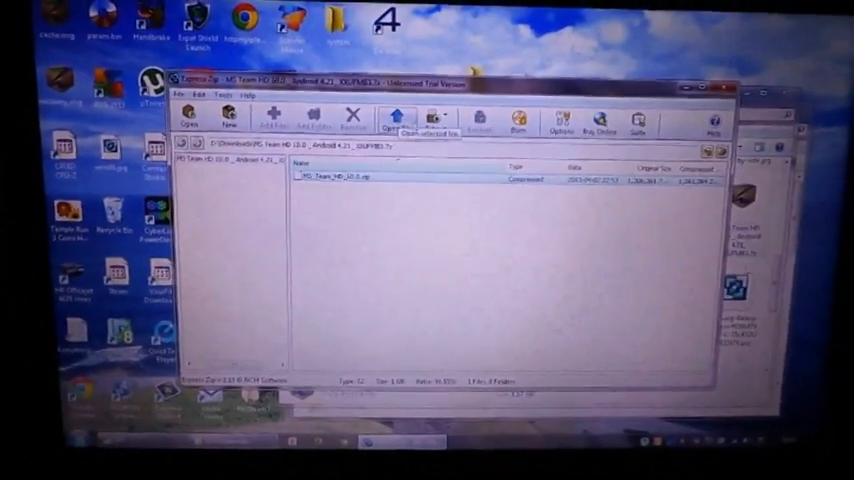
# Extract the MS Team HD ROM zip archive to the chosen destination folder
pyautogui.click(412, 120)
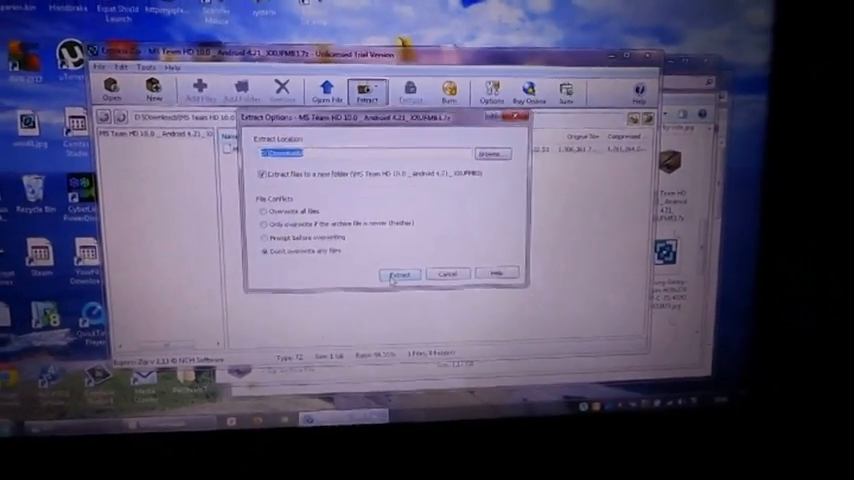
pyautogui.click(400, 274)
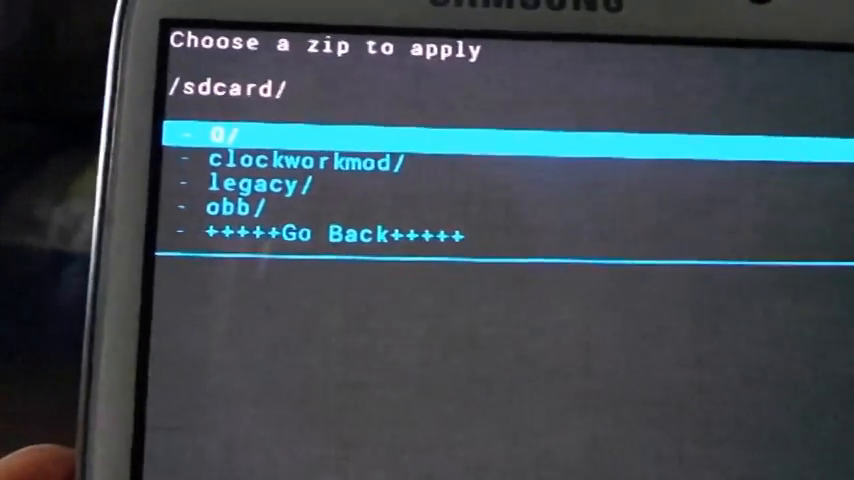
# Navigate the sdcard into 0 > Download > MS Team HD 10.0 to reach the ROM zip
pyautogui.click(230, 136)
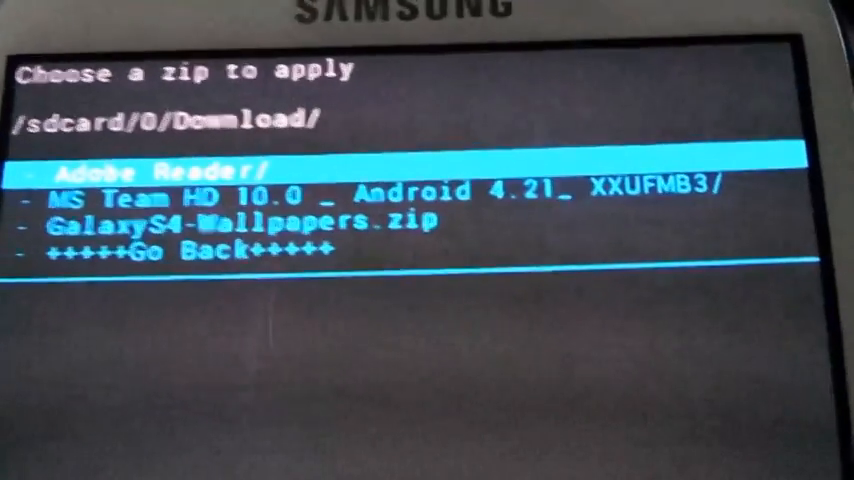
pyautogui.click(380, 192)
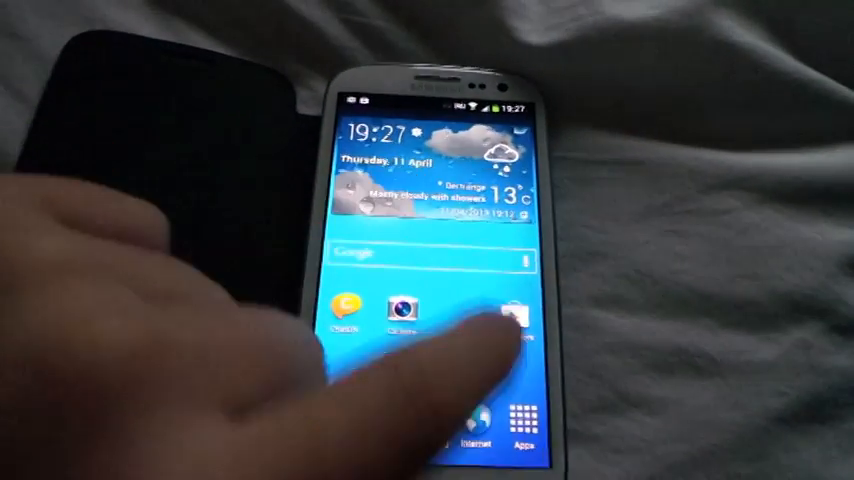
# Launch the Messaging app from the TouchWiz home screen dock
pyautogui.click(518, 420)
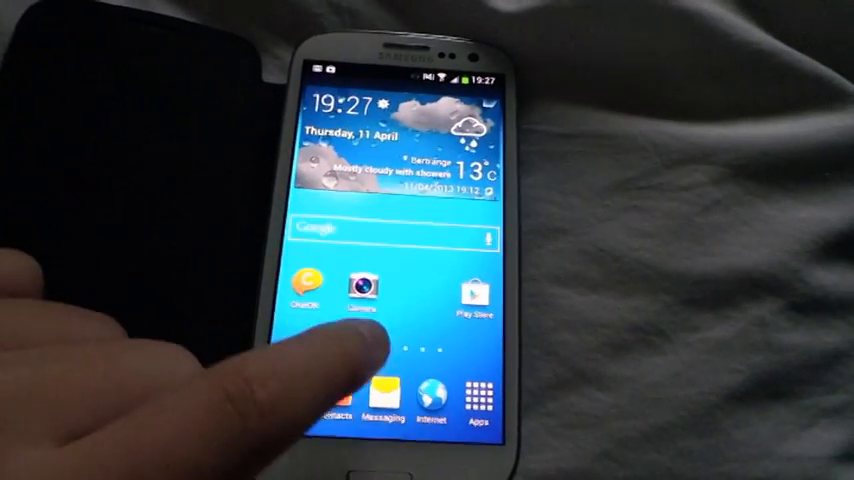
pyautogui.click(384, 390)
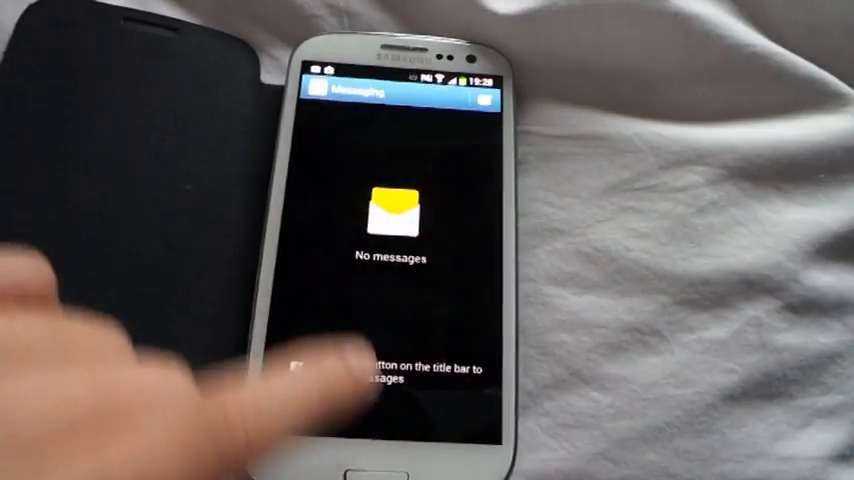